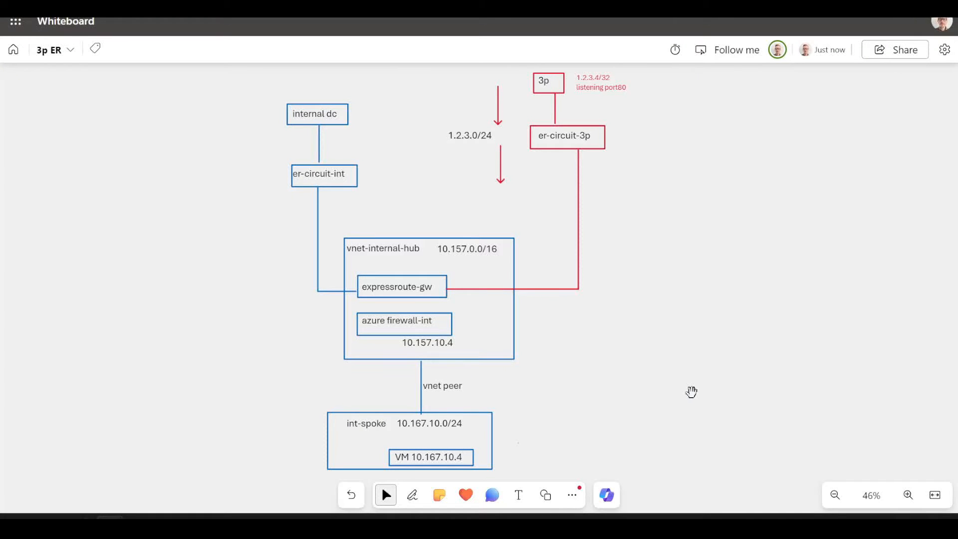
mouse_move(570, 436)
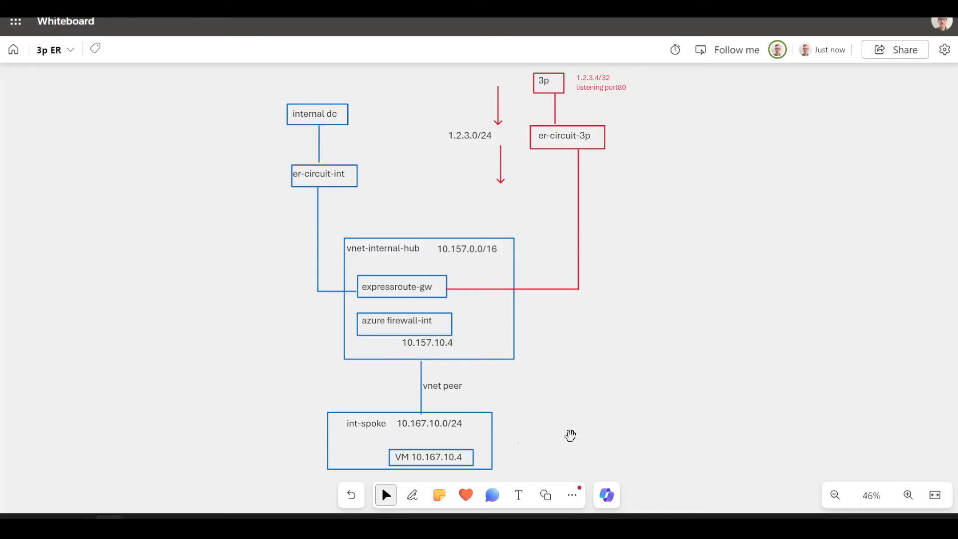
mouse_move(472, 435)
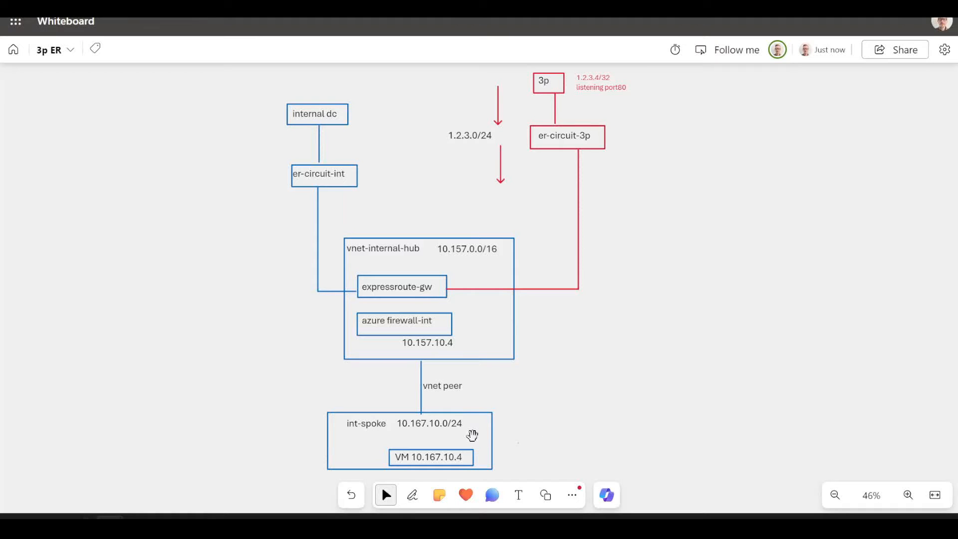
Walk through boxes of the whiteboard diagram on the VM and hub side
click(430, 423)
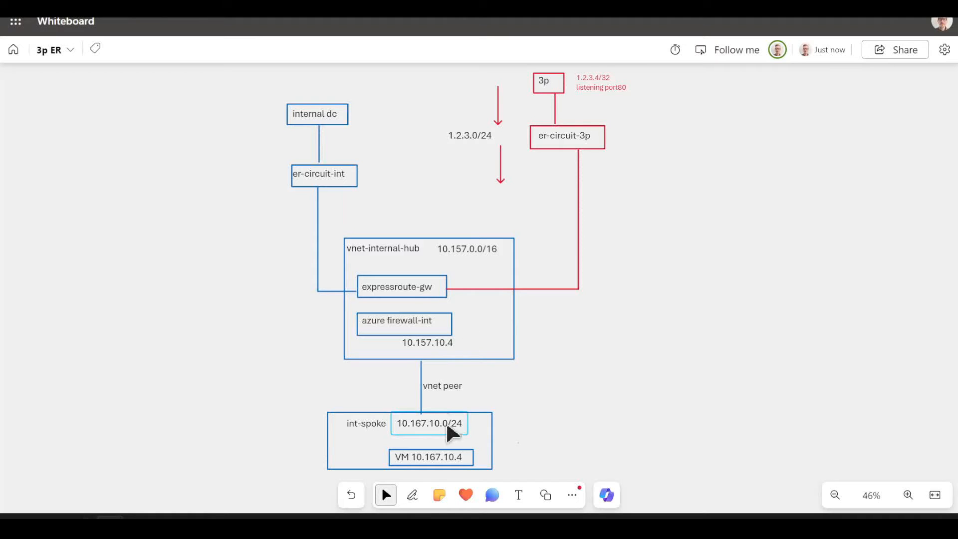
click(402, 287)
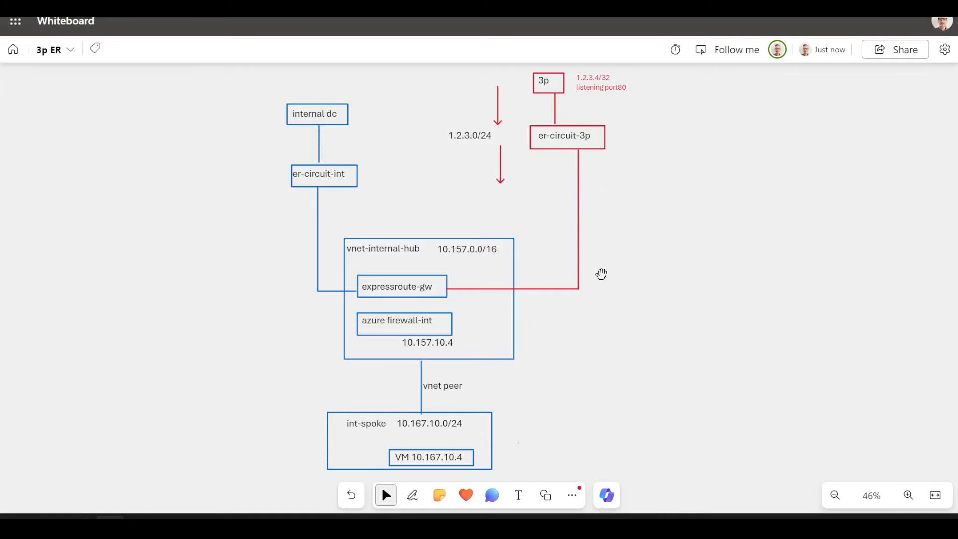
mouse_move(584, 181)
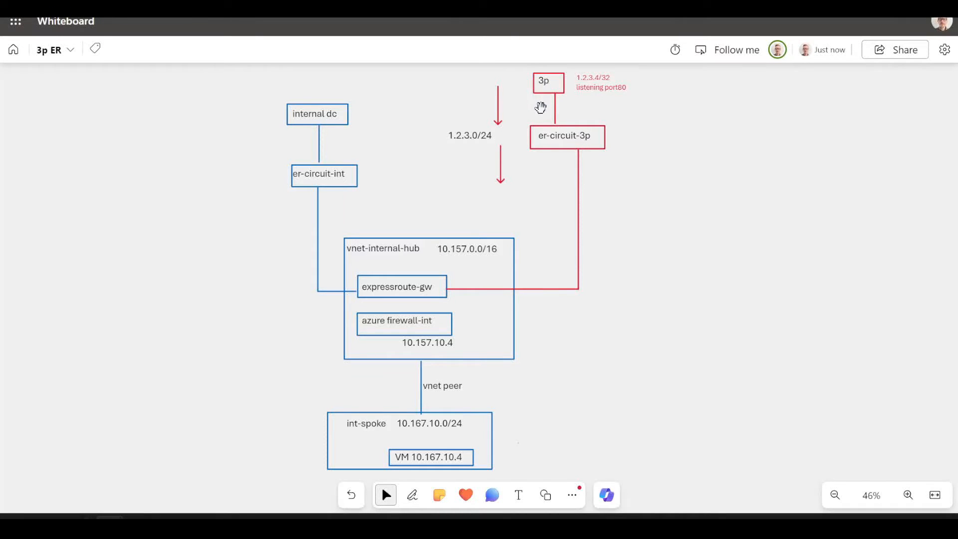
click(566, 137)
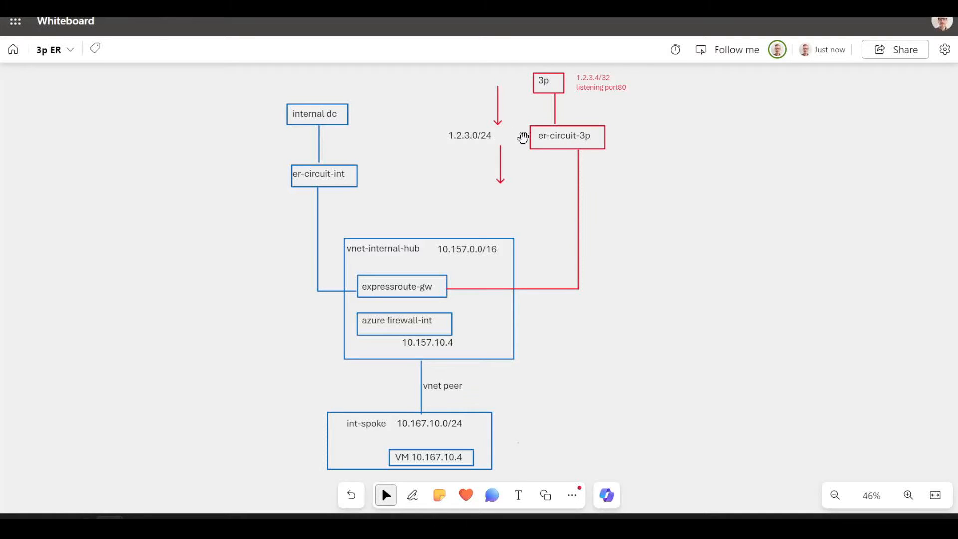
mouse_move(432, 268)
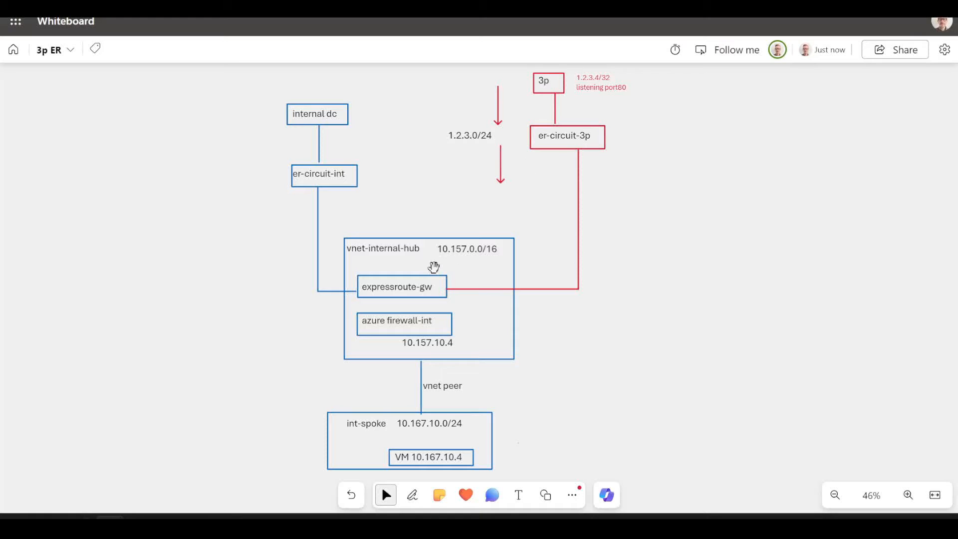
mouse_move(632, 189)
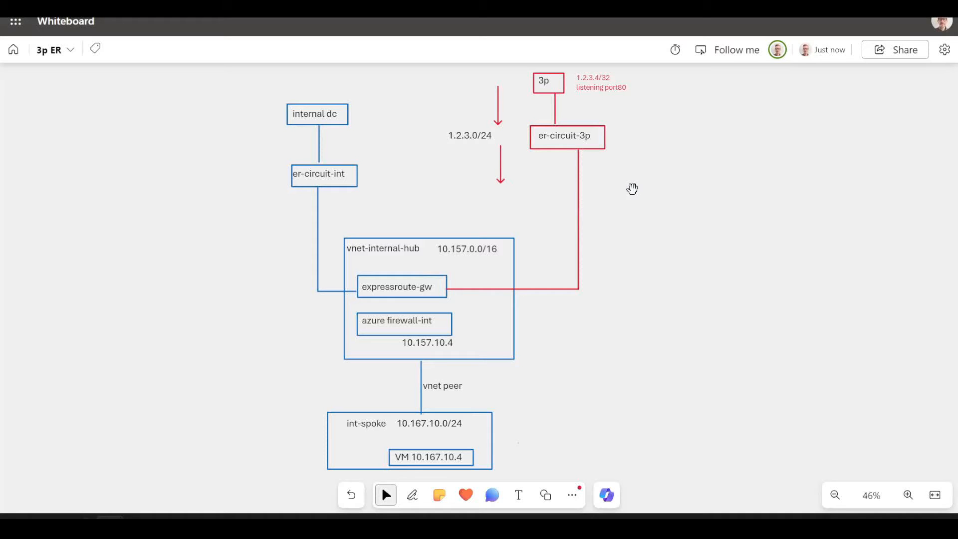
mouse_move(489, 339)
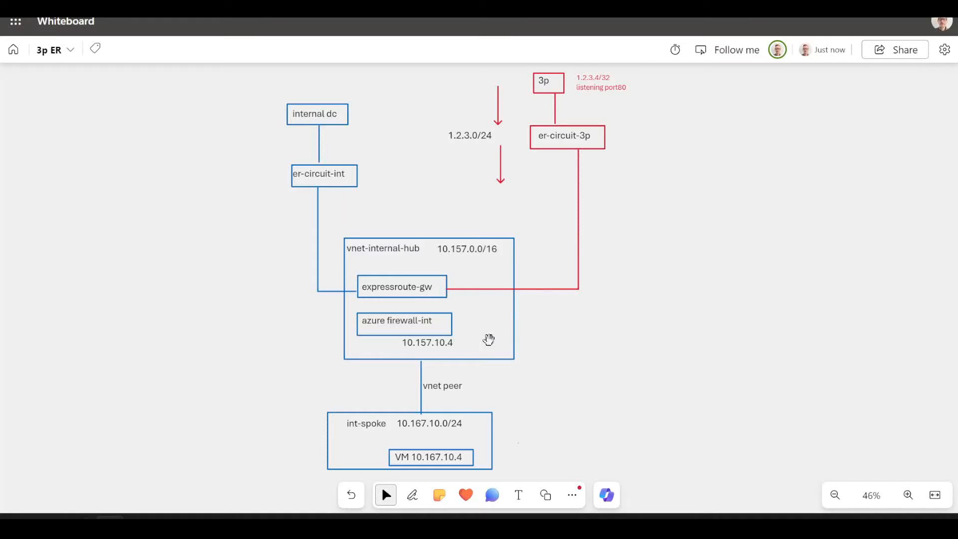
mouse_move(570, 111)
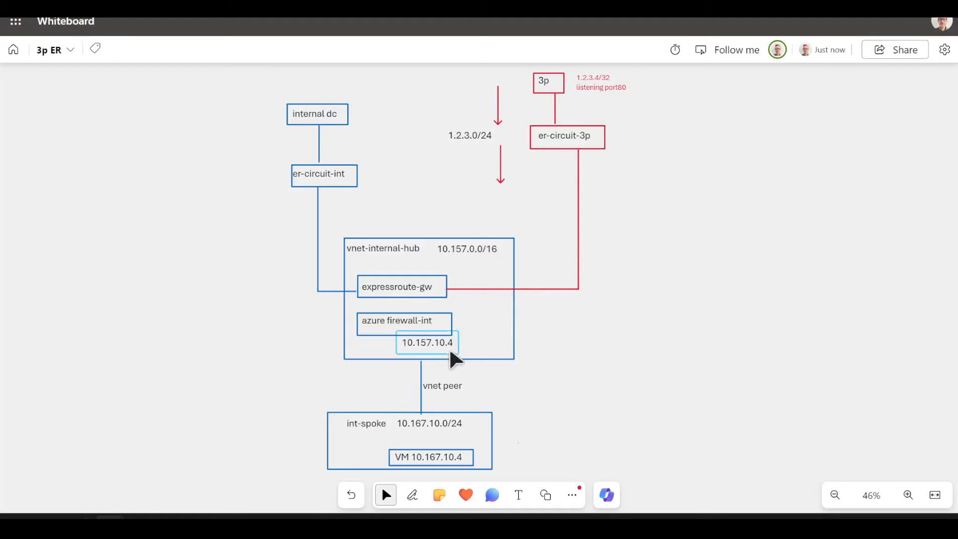
click(314, 114)
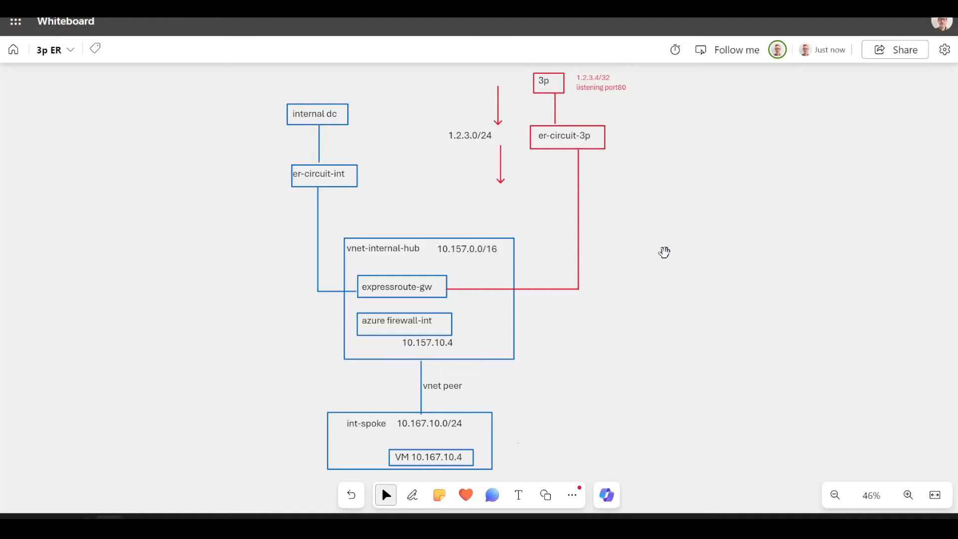
mouse_move(510, 403)
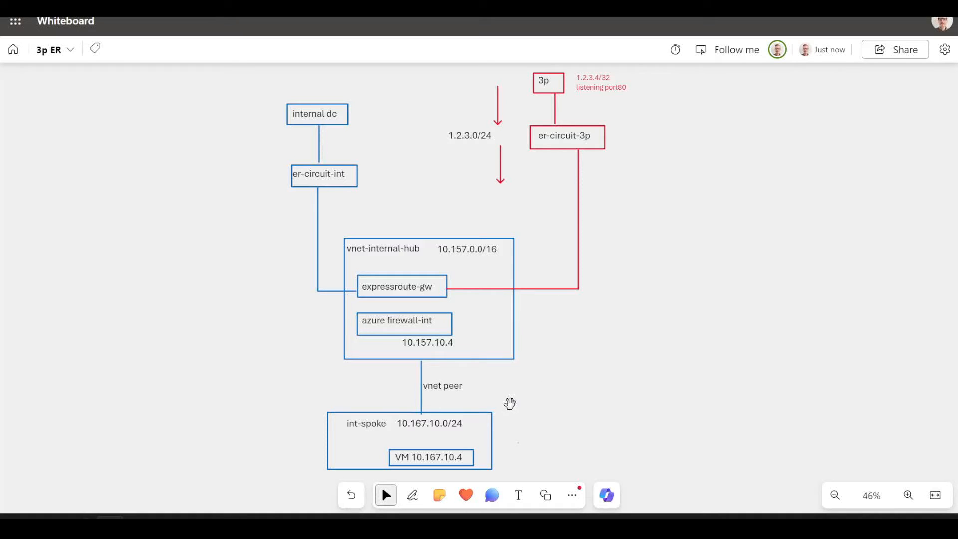
click(430, 423)
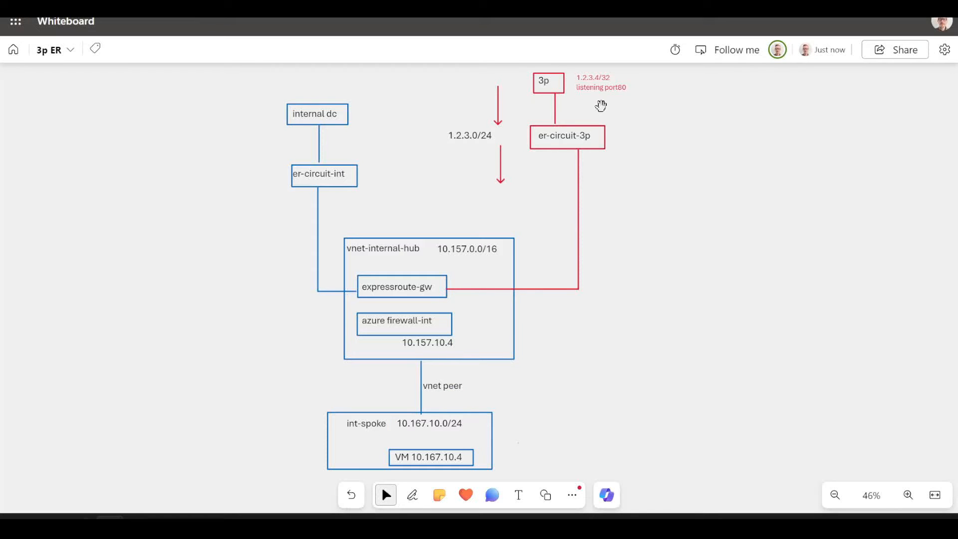
mouse_move(603, 101)
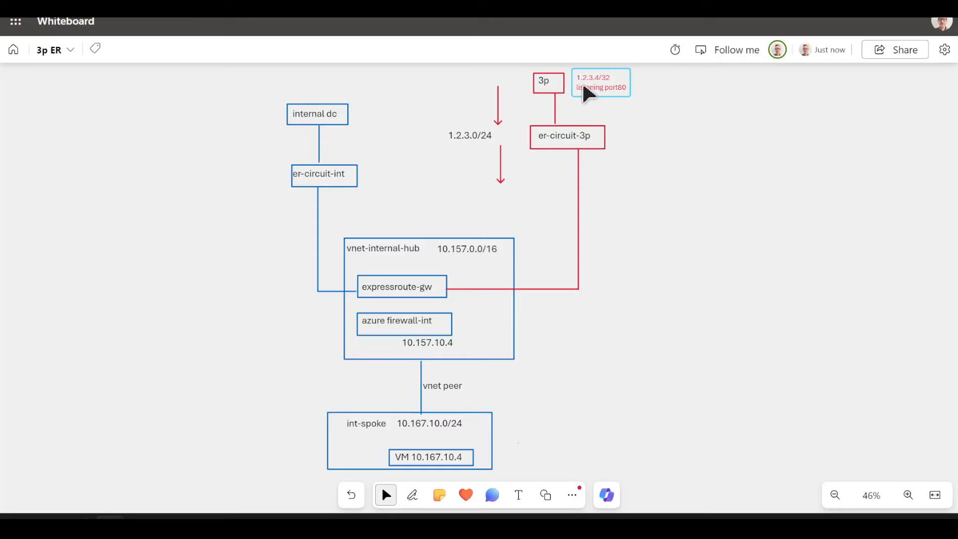
mouse_move(598, 91)
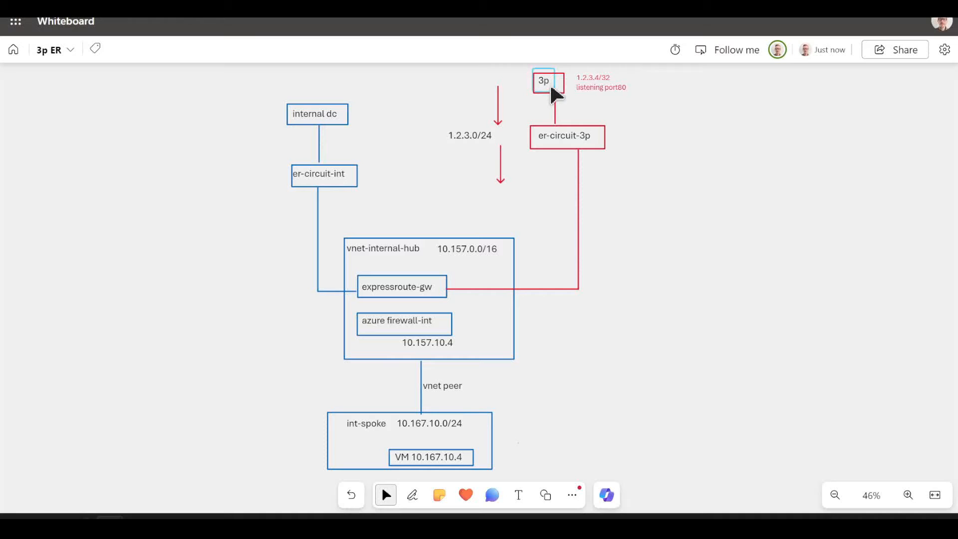
click(599, 83)
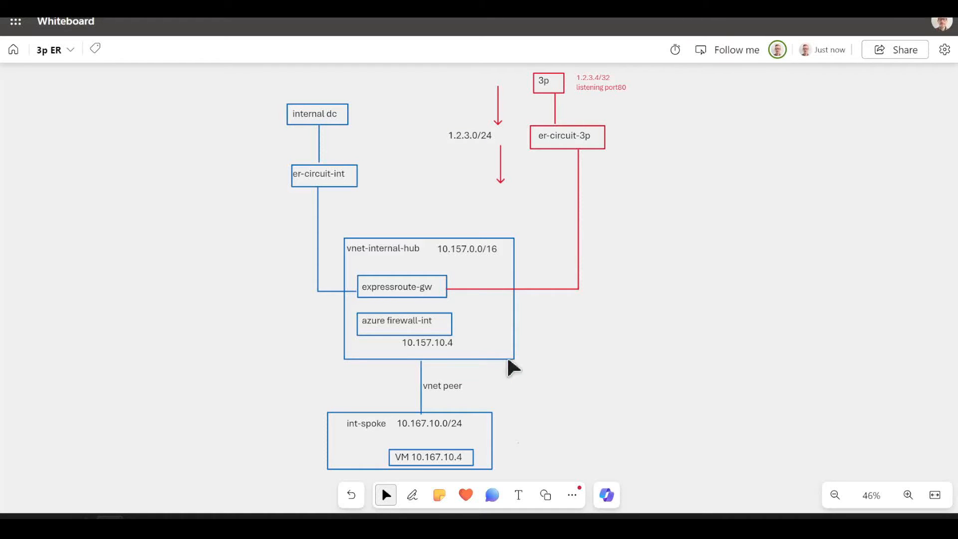
mouse_move(627, 116)
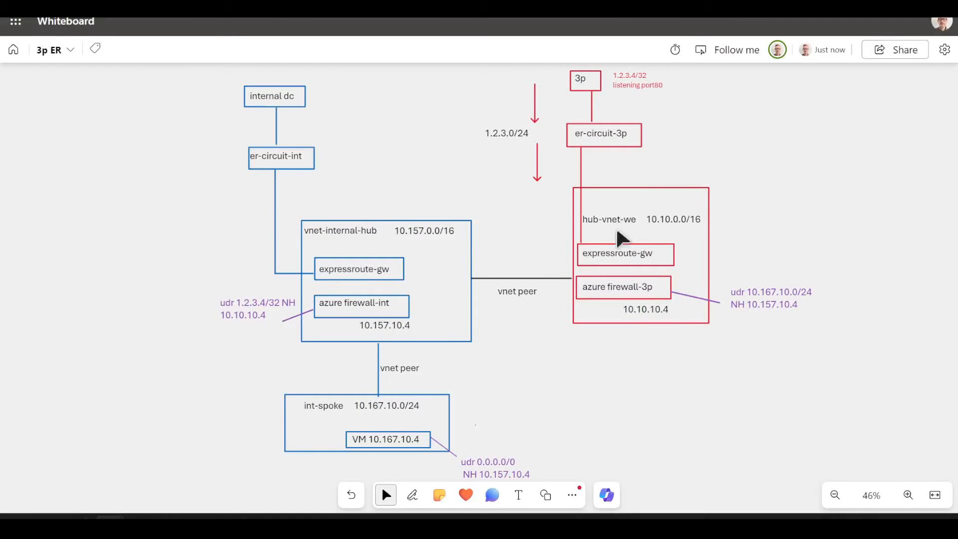
mouse_move(731, 259)
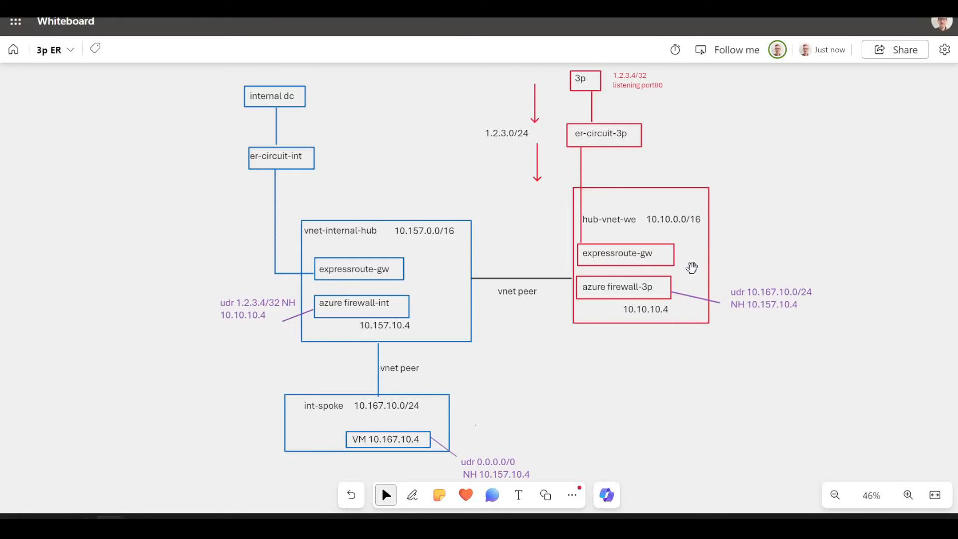
Trace the path through the 3p firewall, int-spoke network and int firewall boxes
click(672, 219)
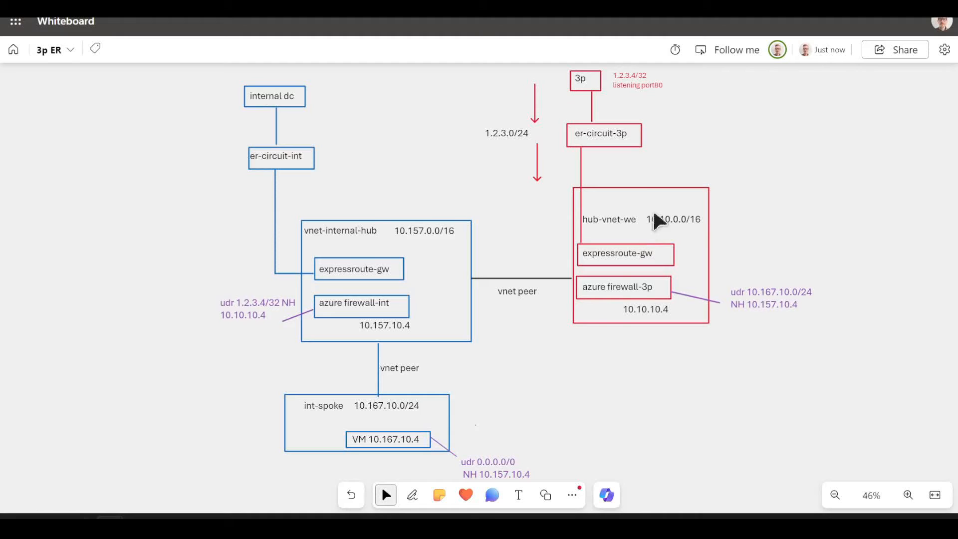
mouse_move(671, 221)
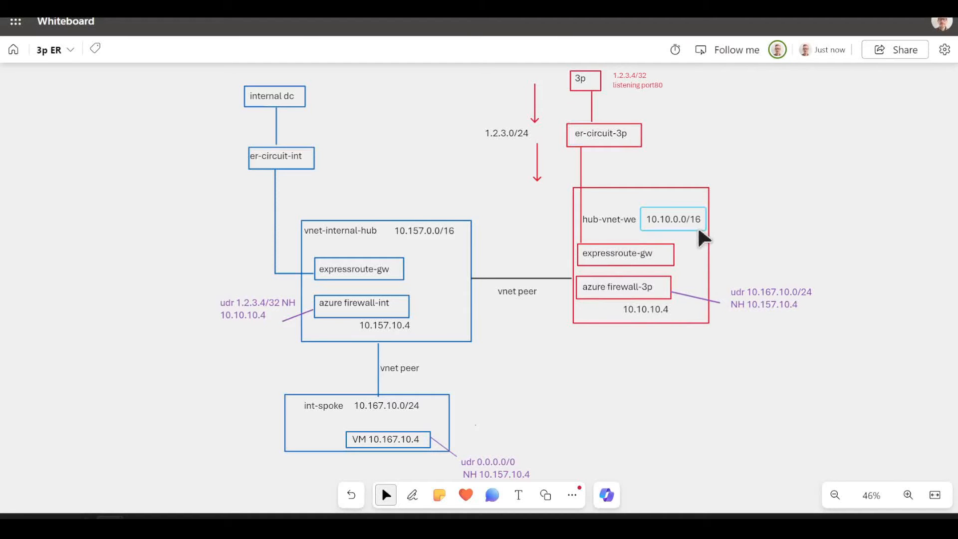
mouse_move(690, 239)
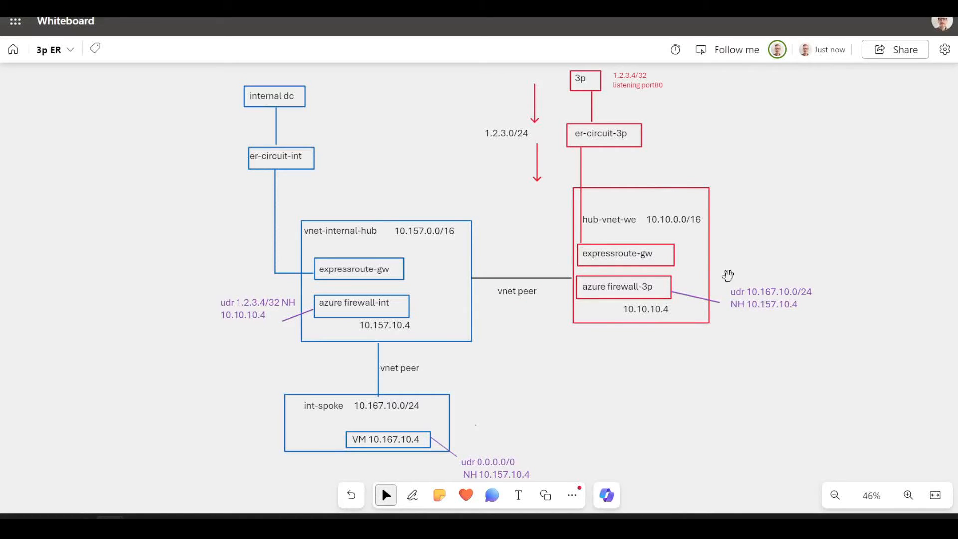
click(672, 219)
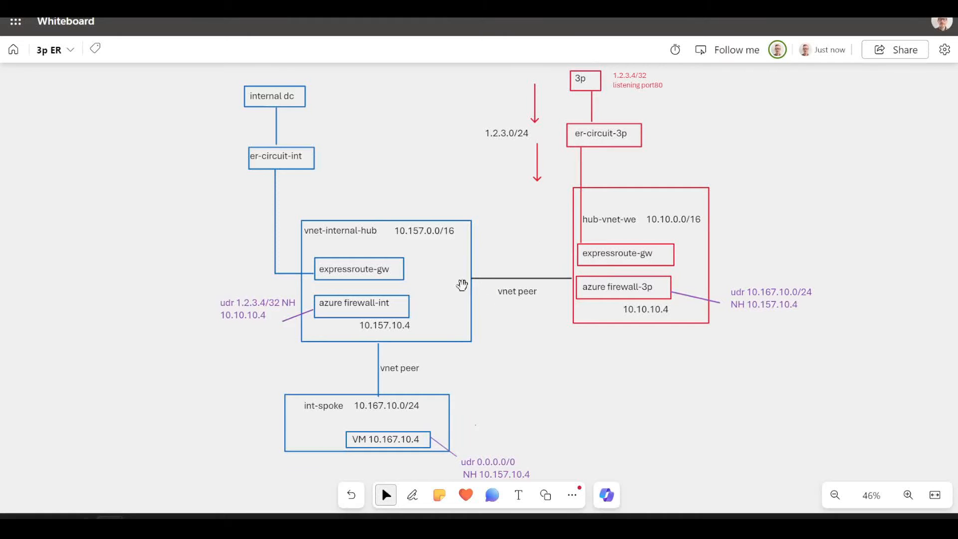
mouse_move(698, 247)
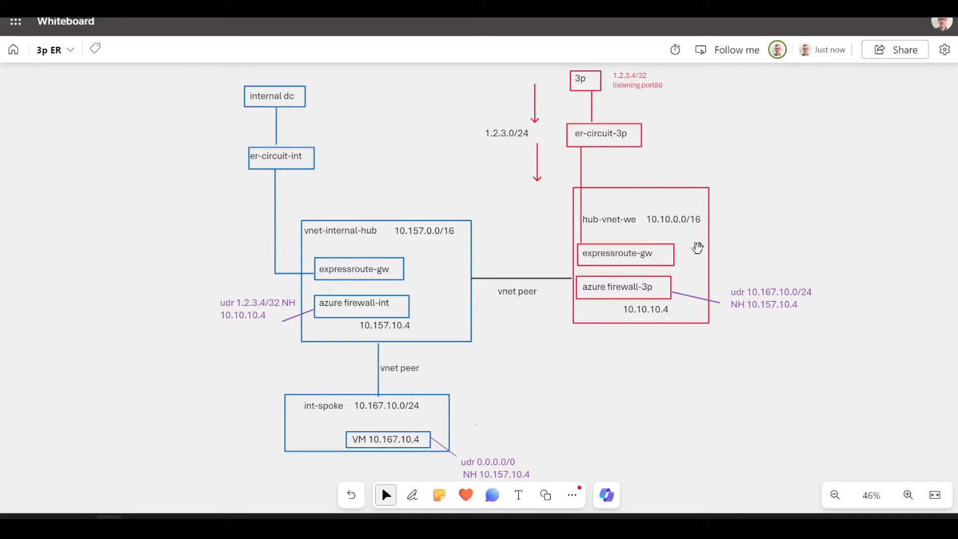
mouse_move(555, 84)
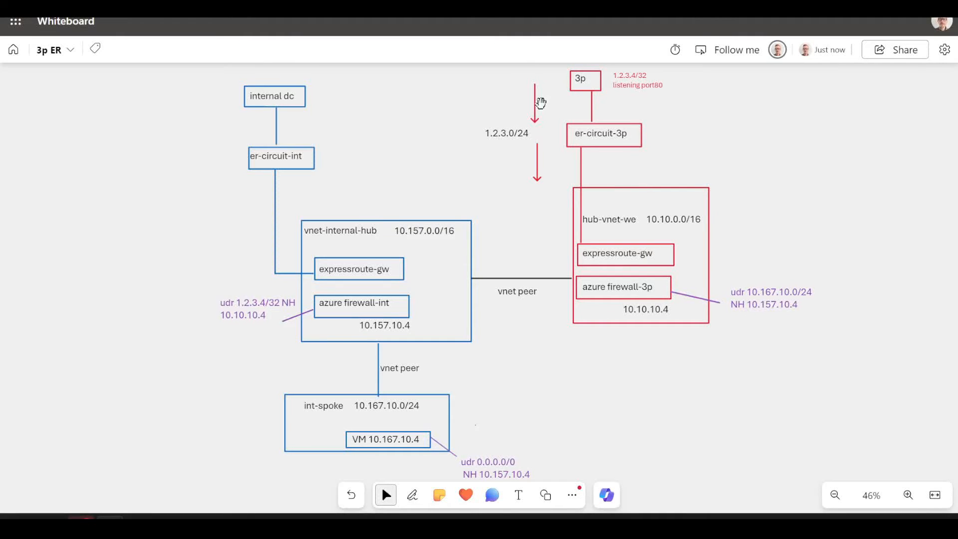
click(507, 133)
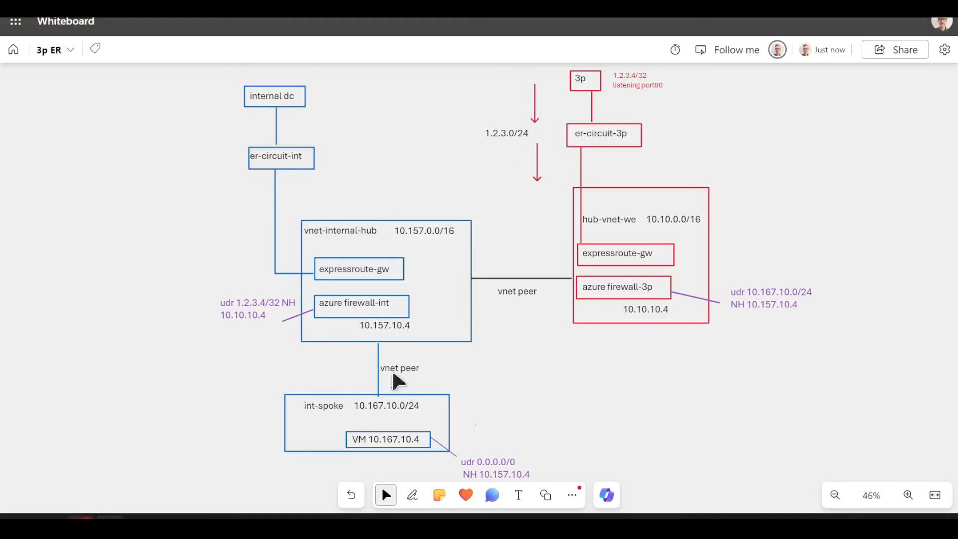
mouse_move(389, 445)
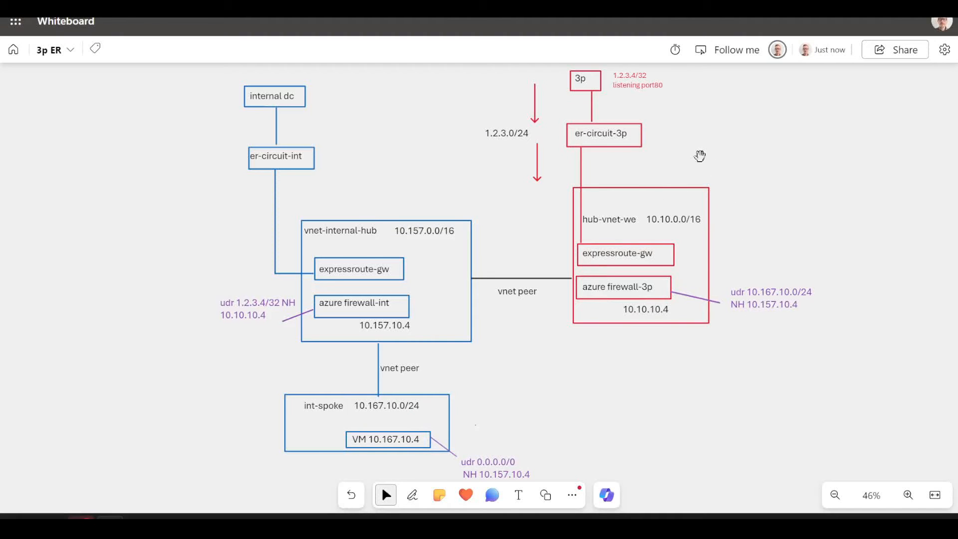
mouse_move(369, 288)
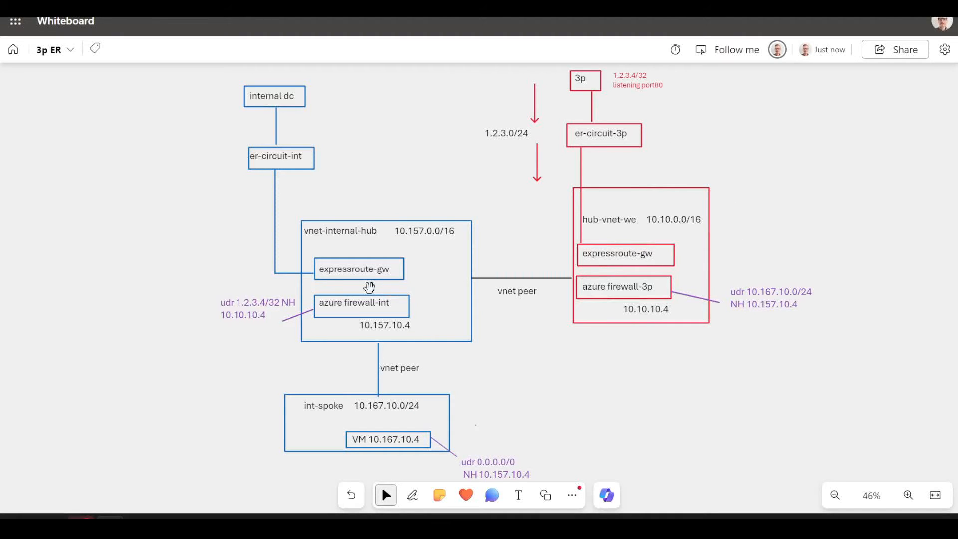
mouse_move(627, 382)
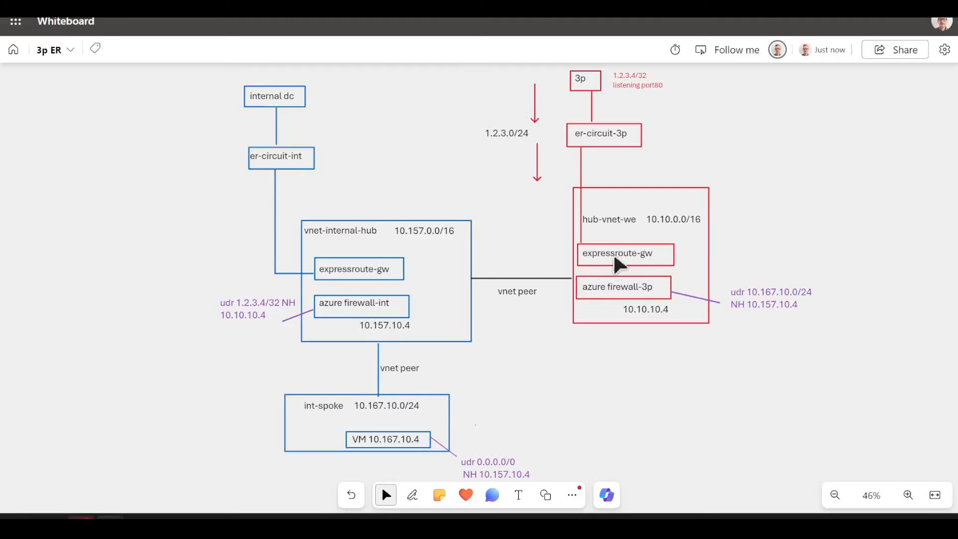
mouse_move(585, 355)
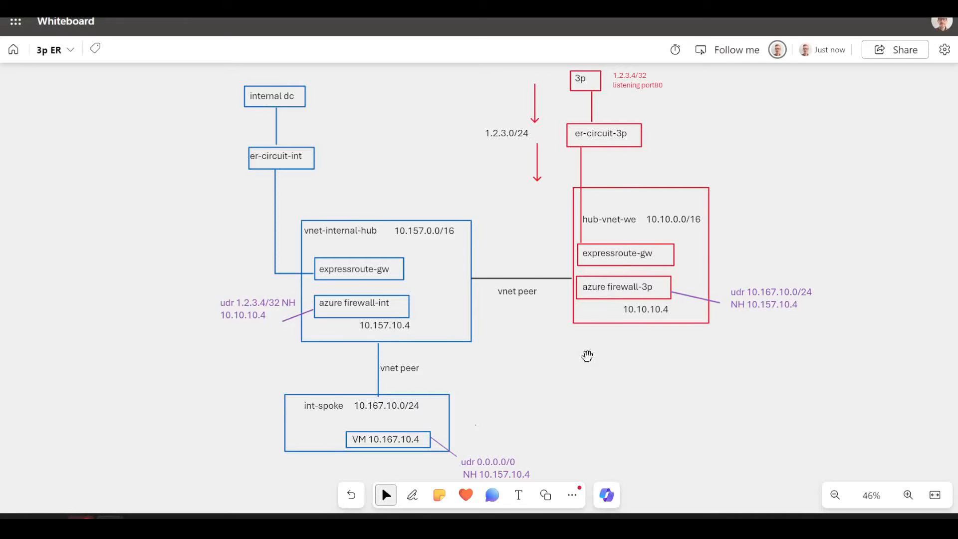
mouse_move(470, 440)
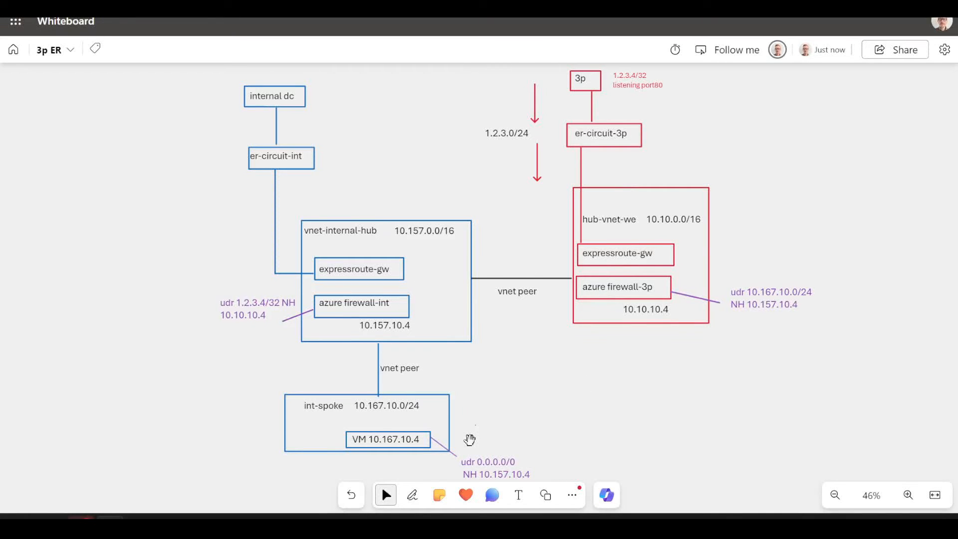
mouse_move(469, 445)
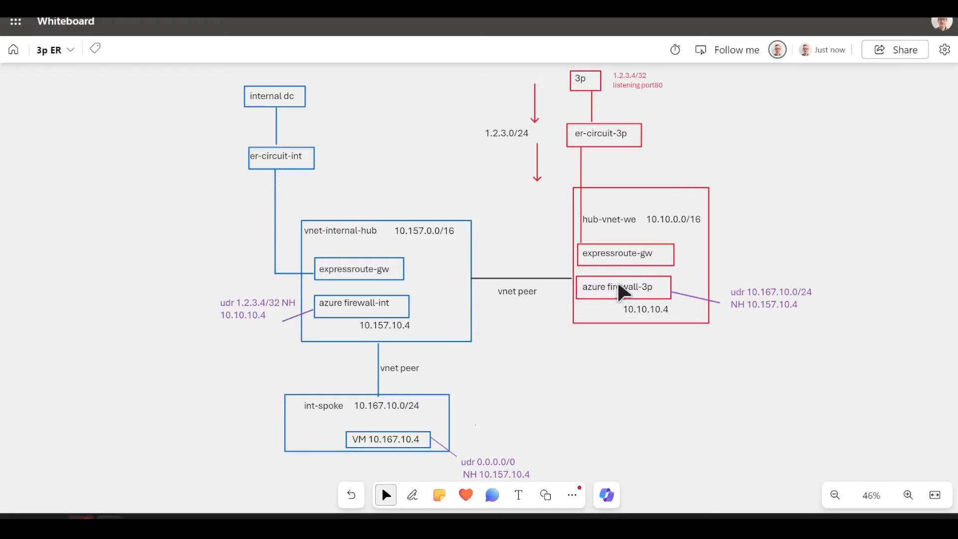
click(636, 80)
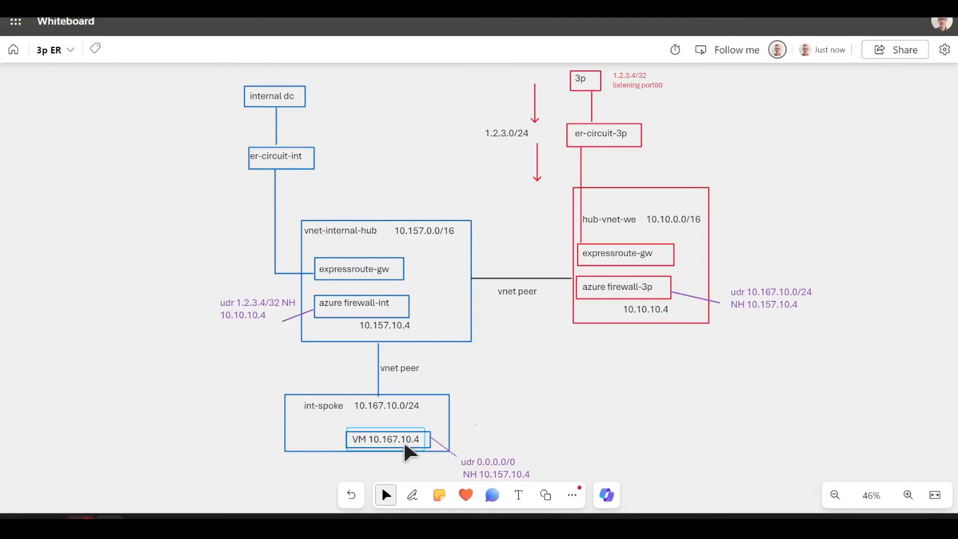
mouse_move(400, 400)
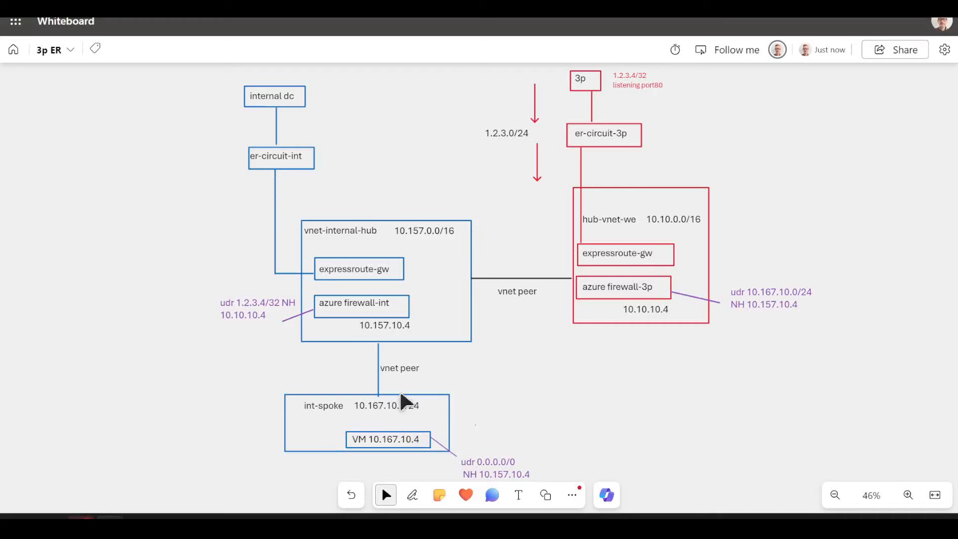
click(353, 302)
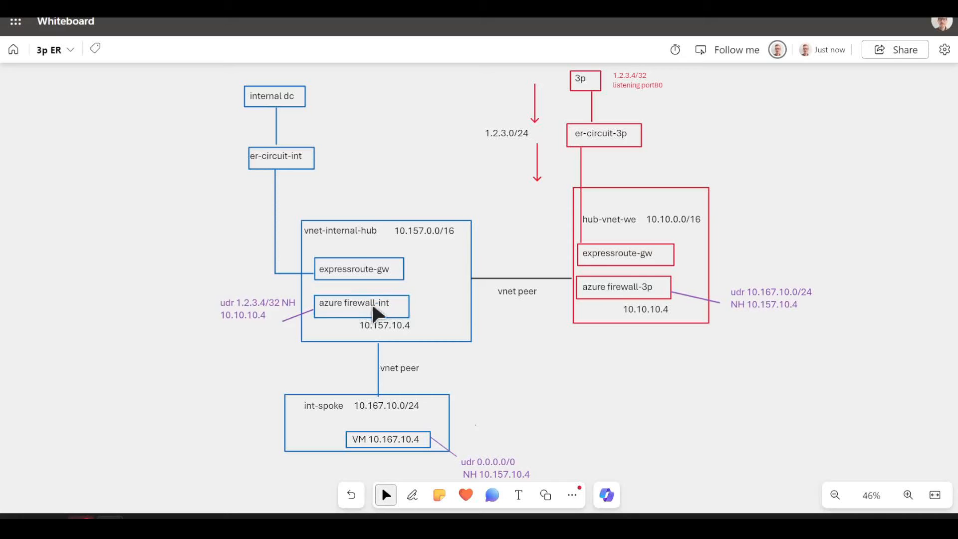
click(360, 302)
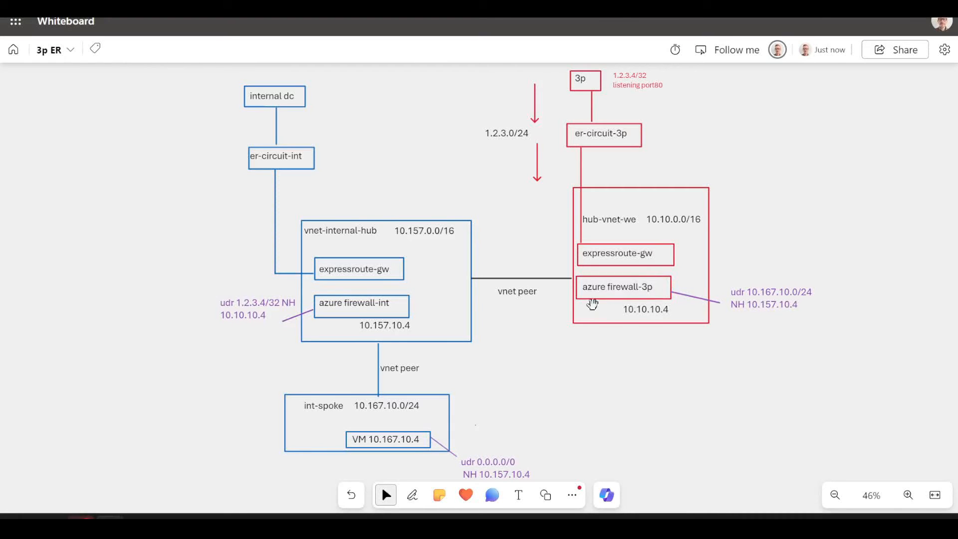
Point out the 3p firewall address 10.10.10.4, the er-circuit-3p box and the VM 10.167.10.4 box
click(622, 287)
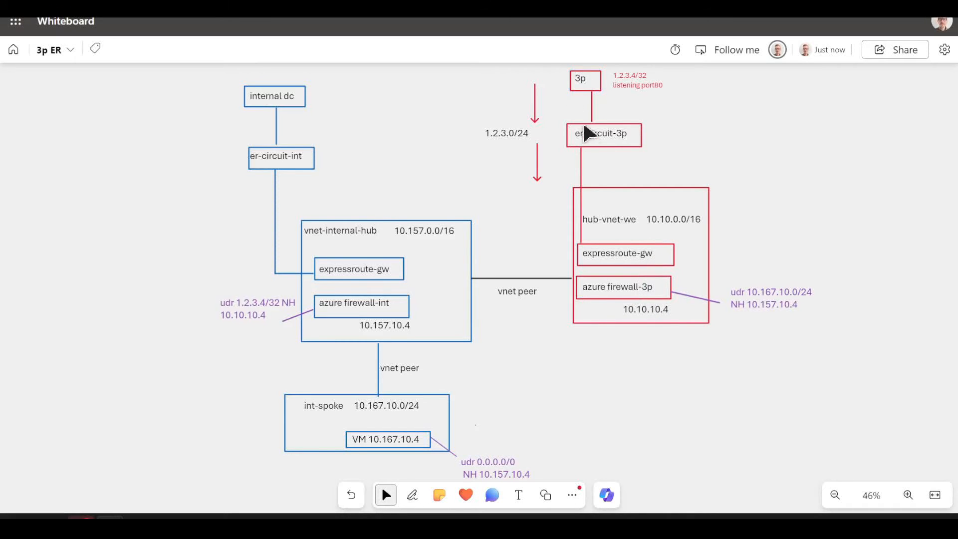
click(623, 288)
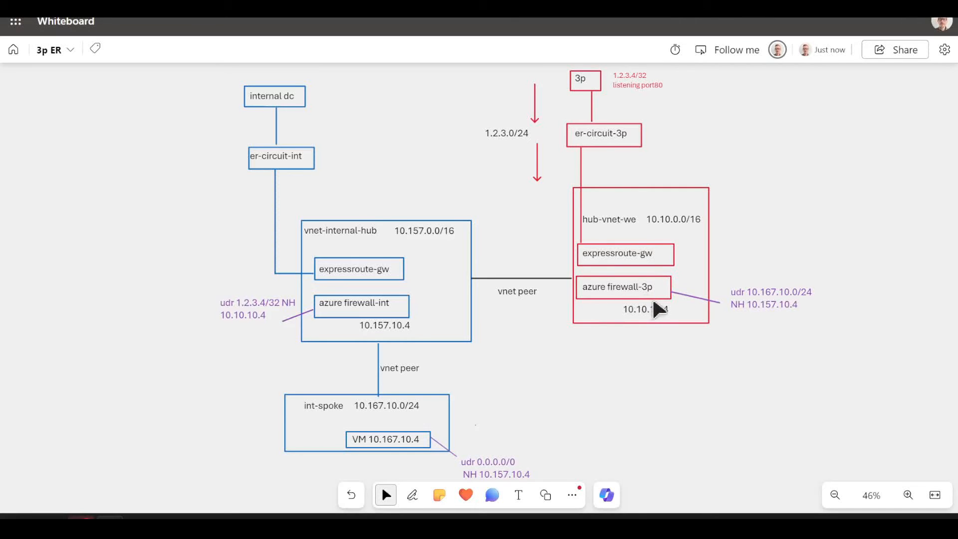
click(621, 286)
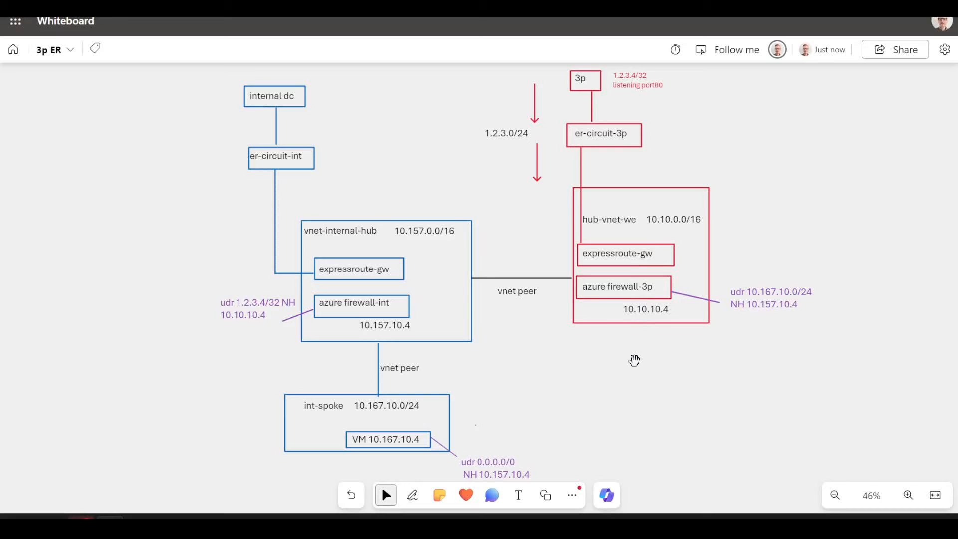
mouse_move(688, 384)
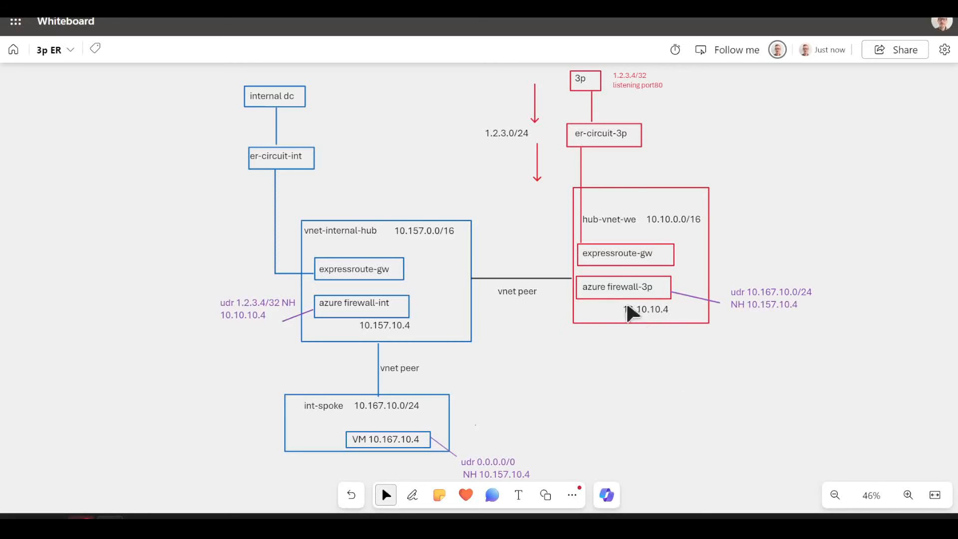
click(623, 252)
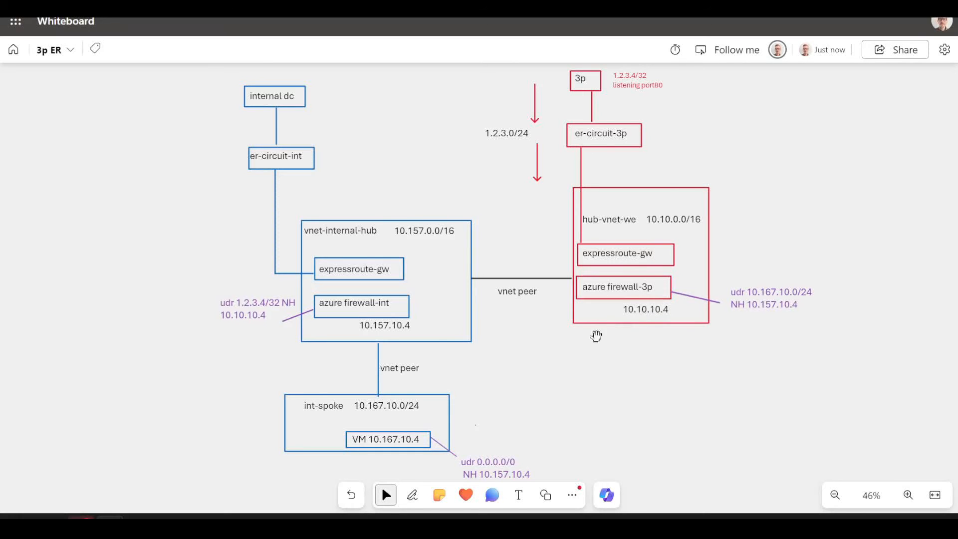
click(387, 439)
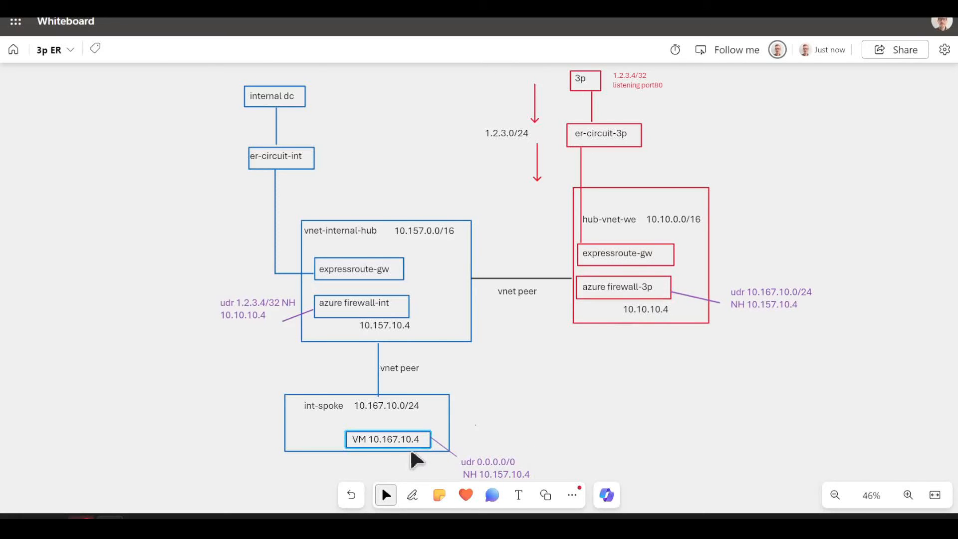
click(360, 304)
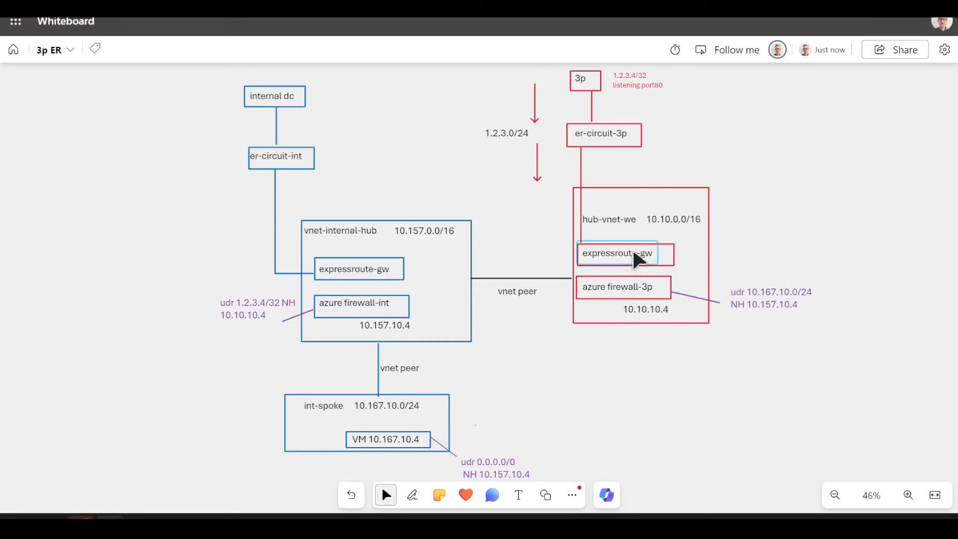
Via the expressroute-gw and hub-vnet-we boxes, highlight the effective route's next hop 10.157.10.4
click(636, 80)
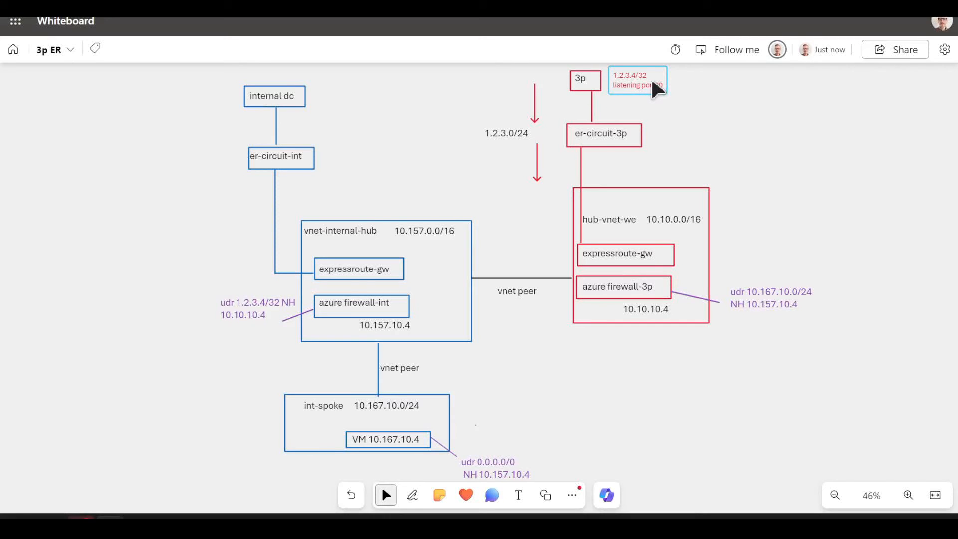
mouse_move(643, 93)
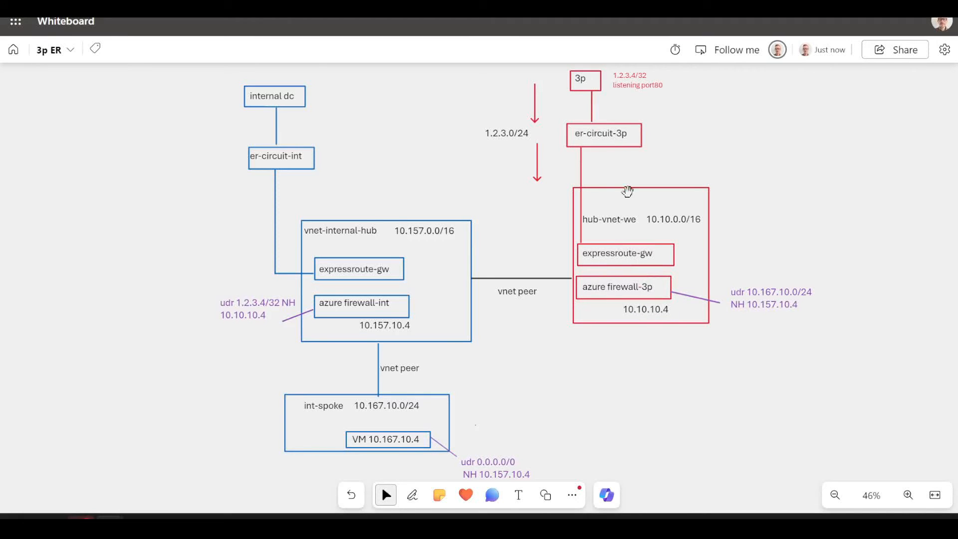
click(602, 133)
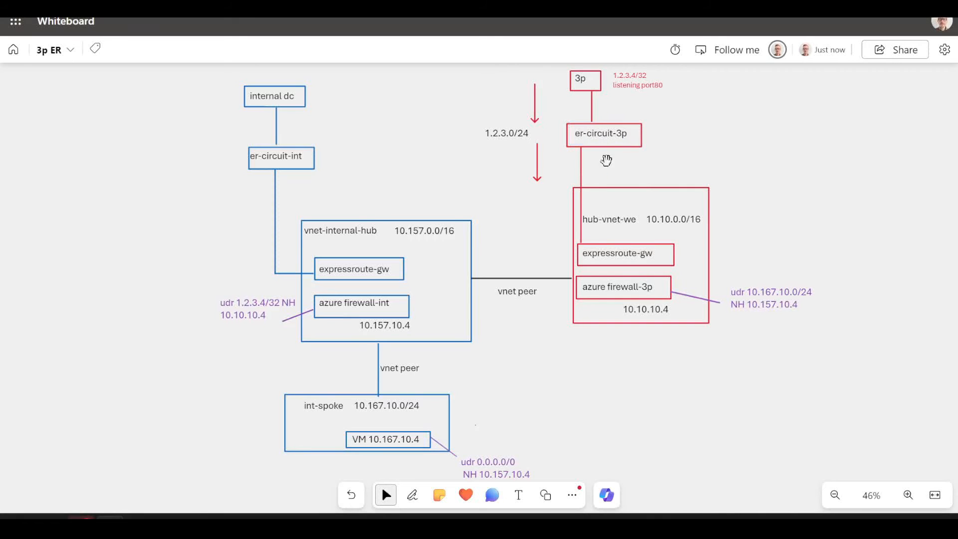
mouse_move(619, 160)
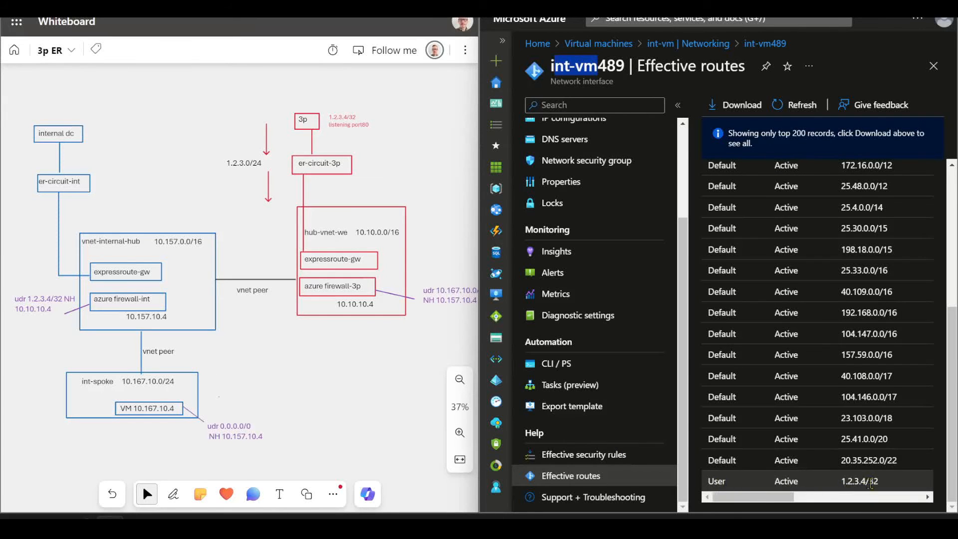
scroll(right, 3)
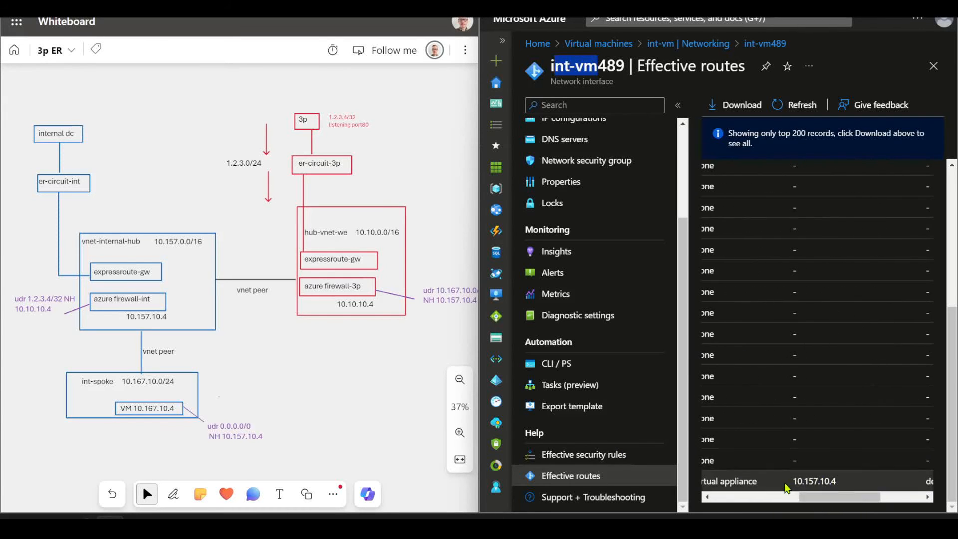
double_click(815, 481)
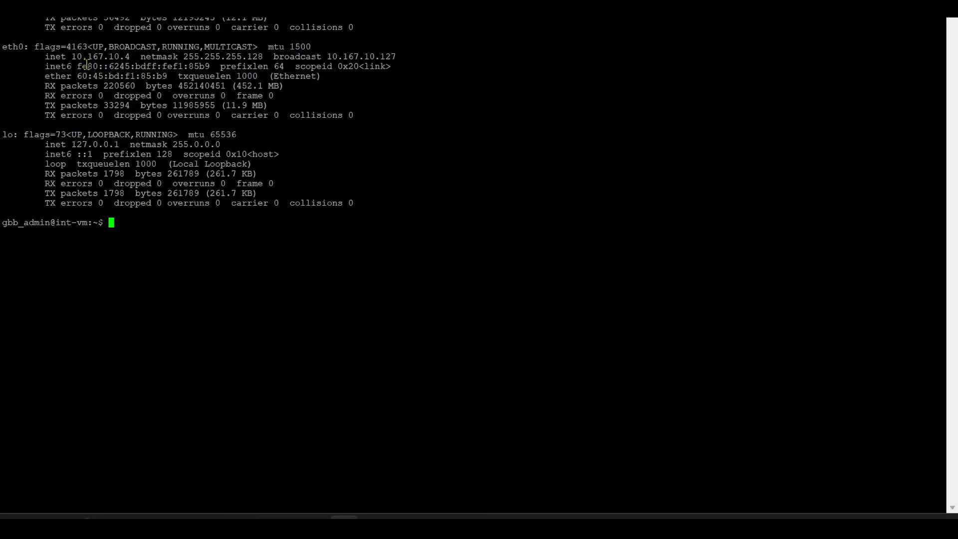
Highlight the VM address 10.167.10.4 and run curl 1.2.3.4 from its shell
double_click(102, 56)
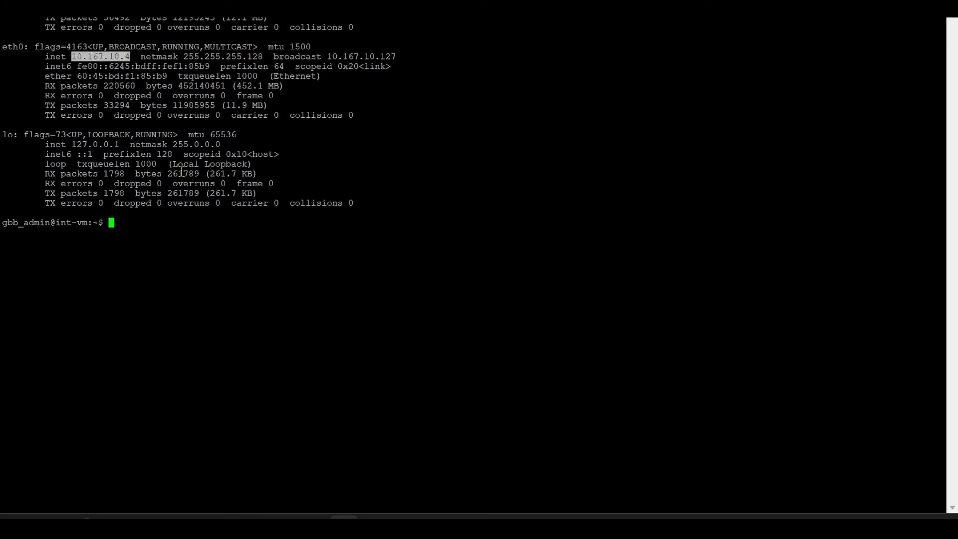
text(curl)
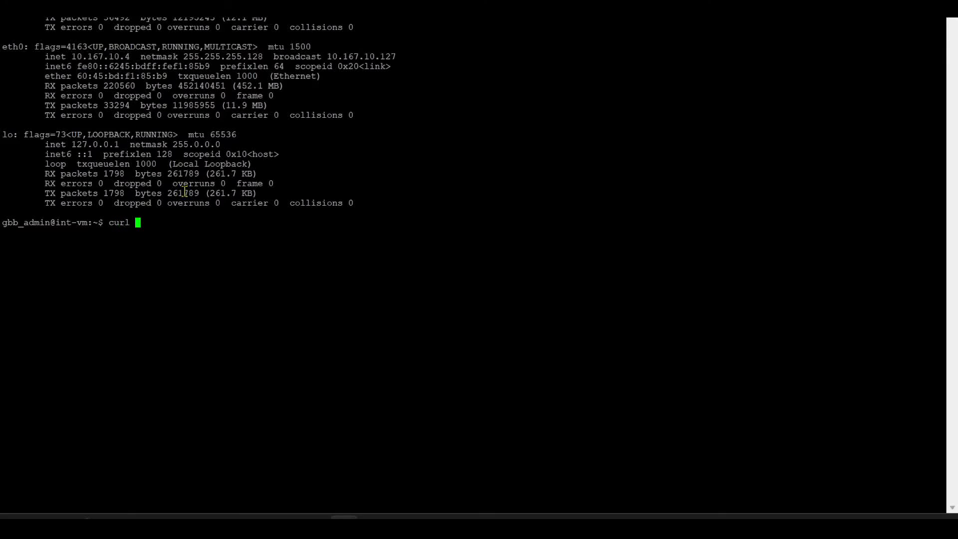
text(1.2.3.4)
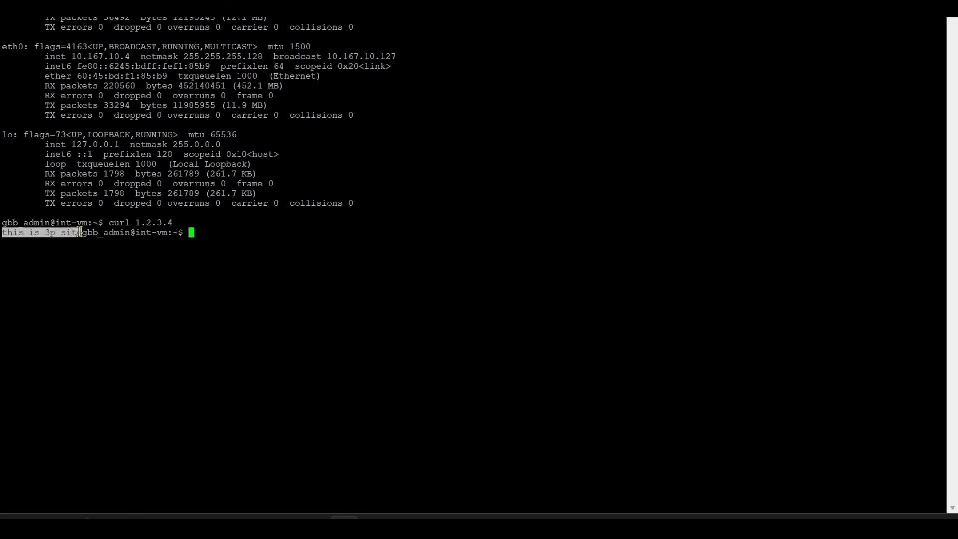
mouse_move(311, 456)
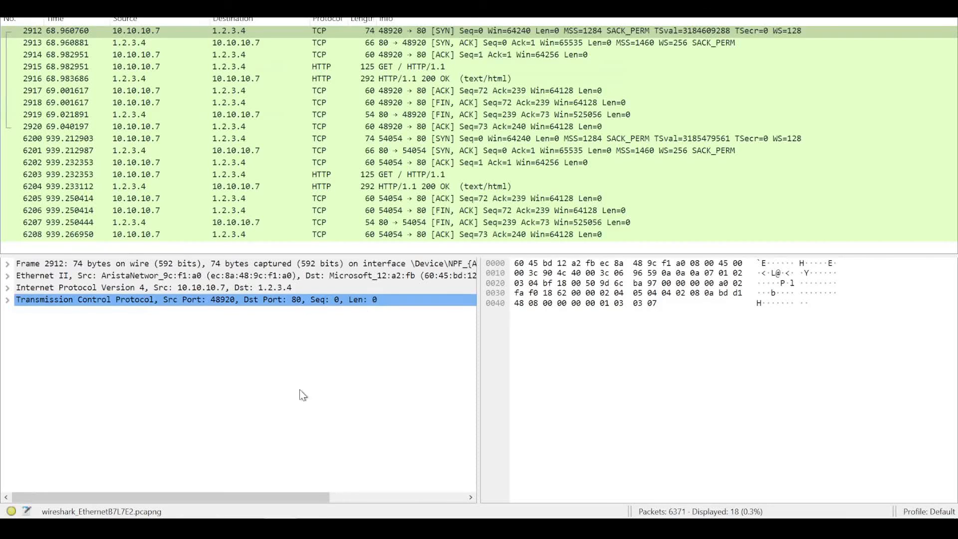
mouse_move(171, 453)
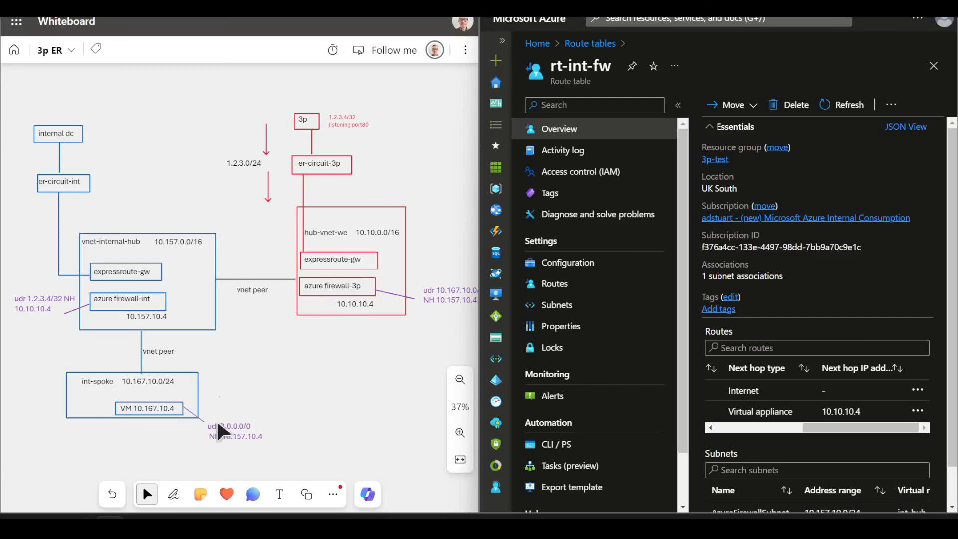
click(127, 299)
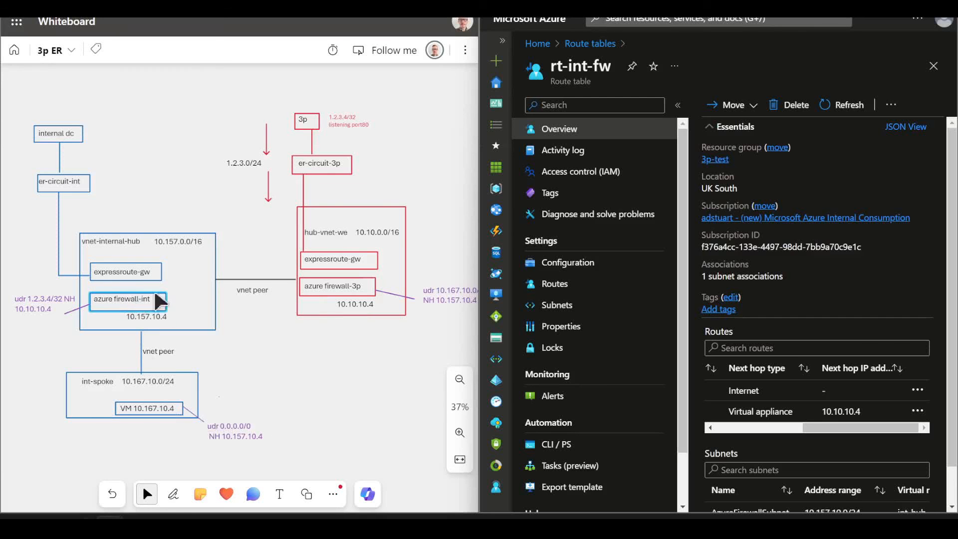
click(356, 304)
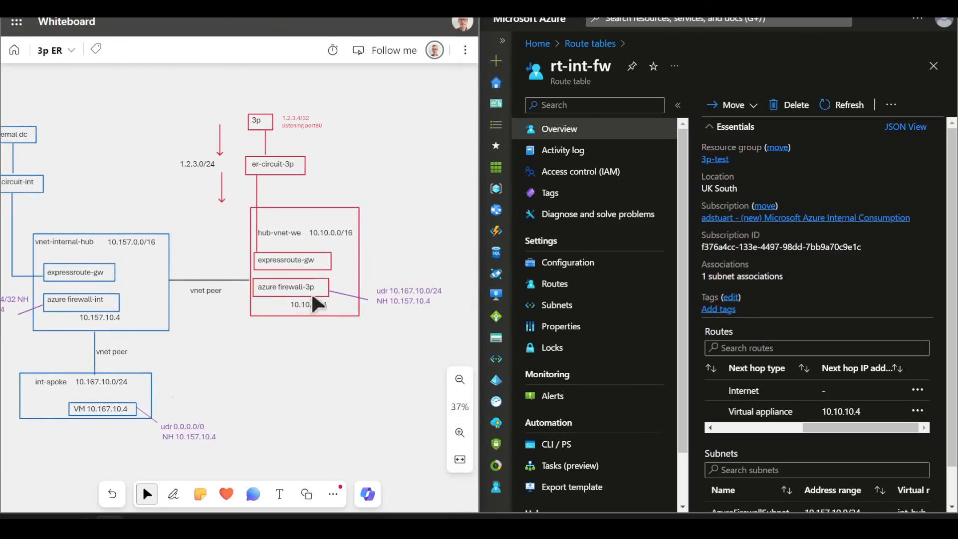
click(290, 287)
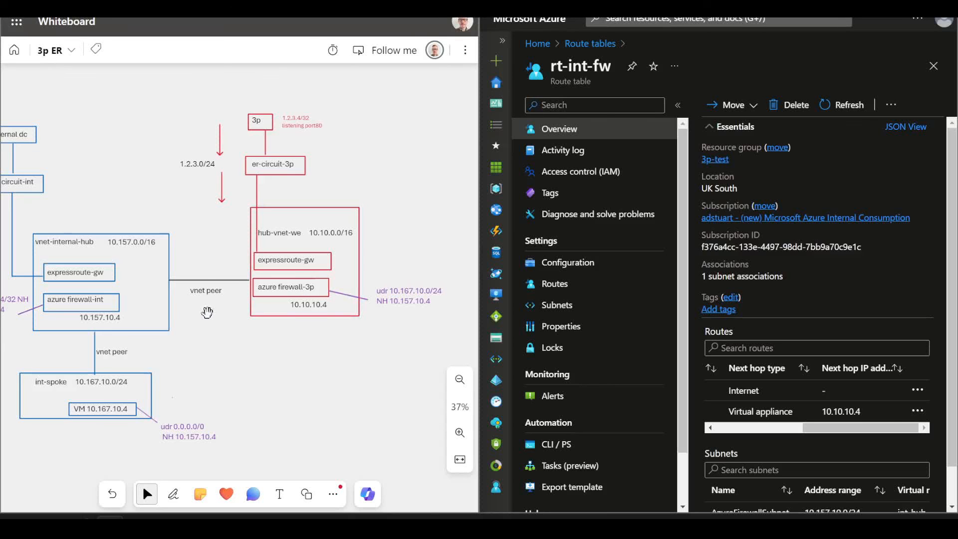
click(290, 287)
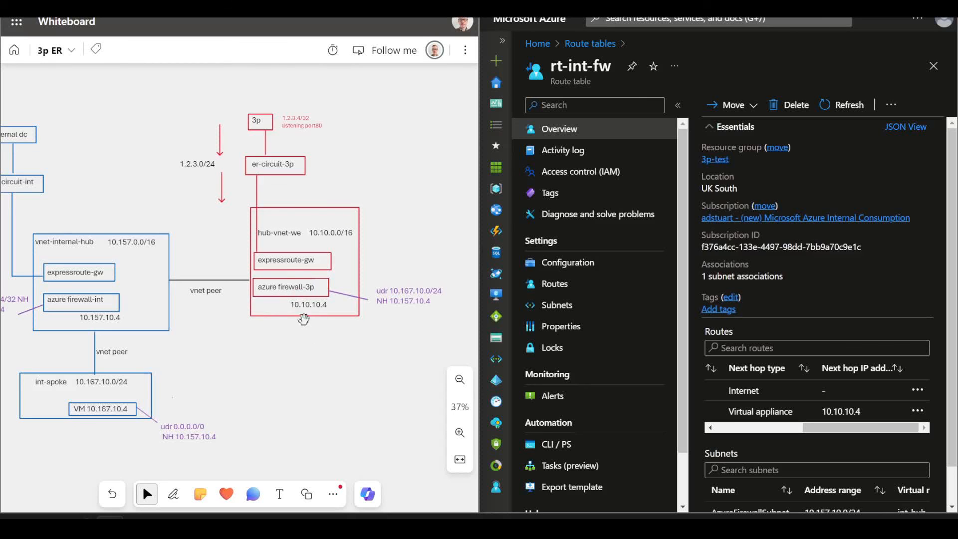
mouse_move(313, 138)
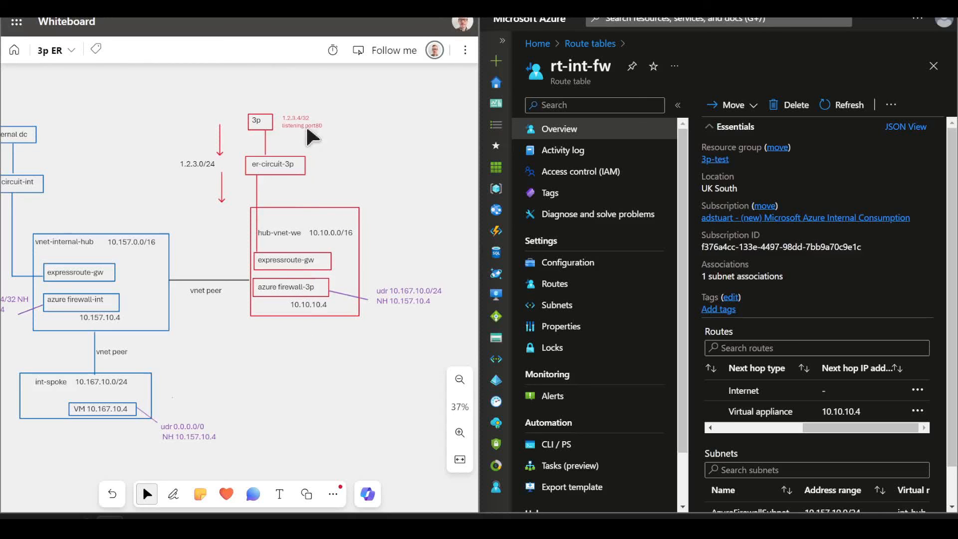
mouse_move(320, 262)
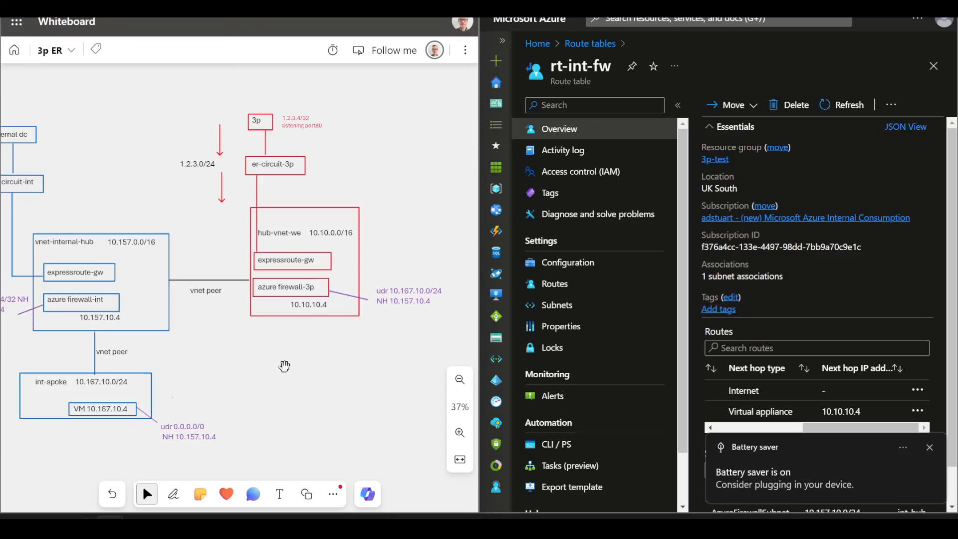
mouse_move(279, 381)
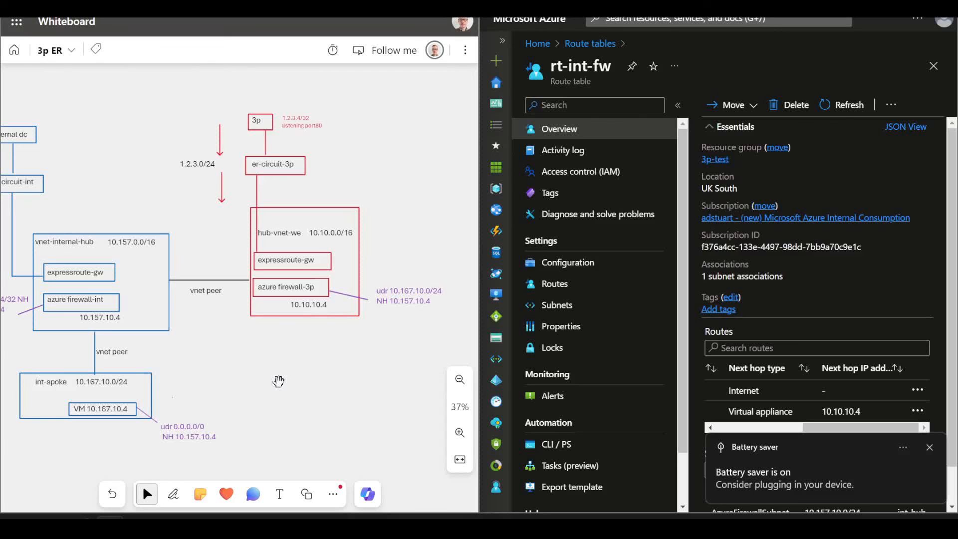
mouse_move(243, 386)
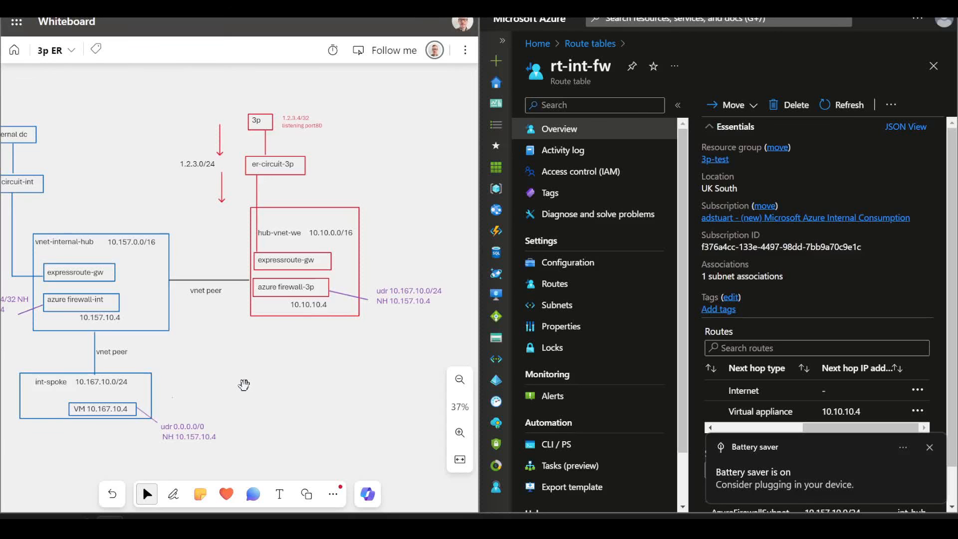